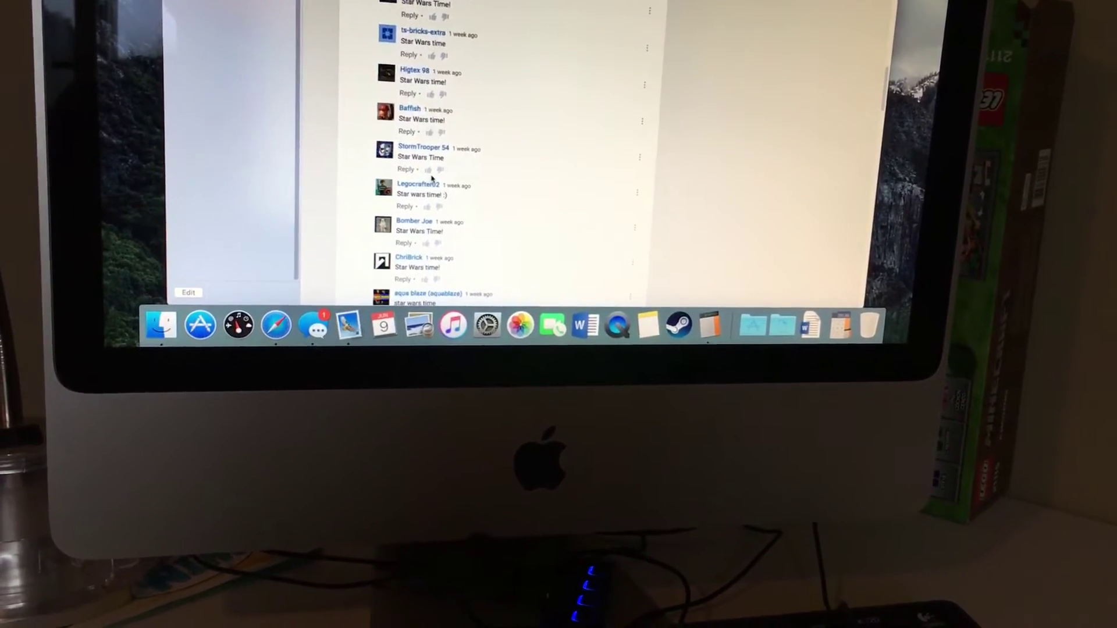
pyautogui.scroll(-3)
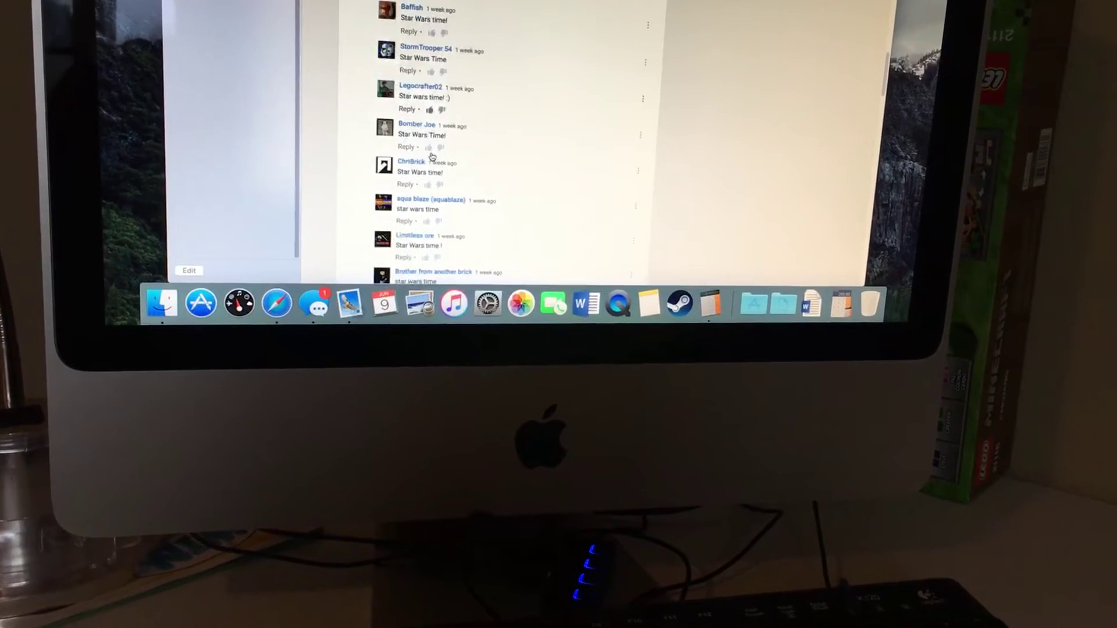